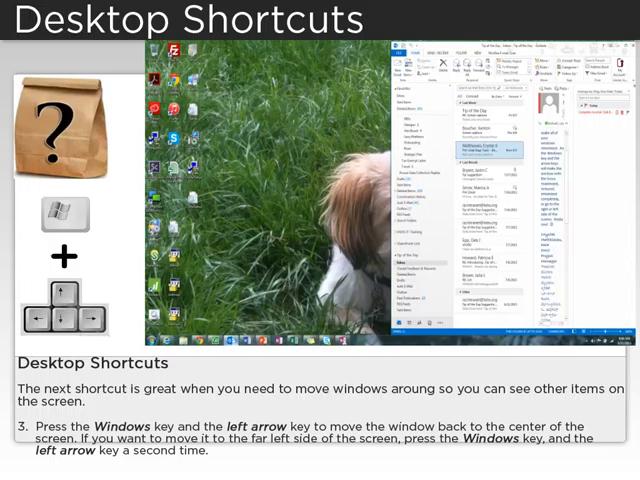
- Snap the Outlook window from the right half to the left half with Windows+Left
key(Left)
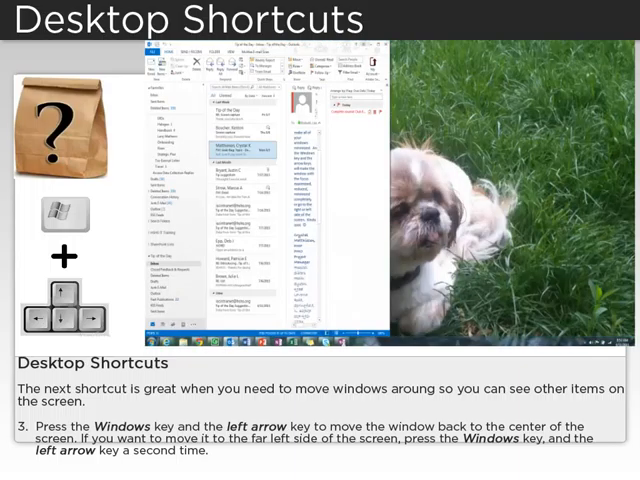